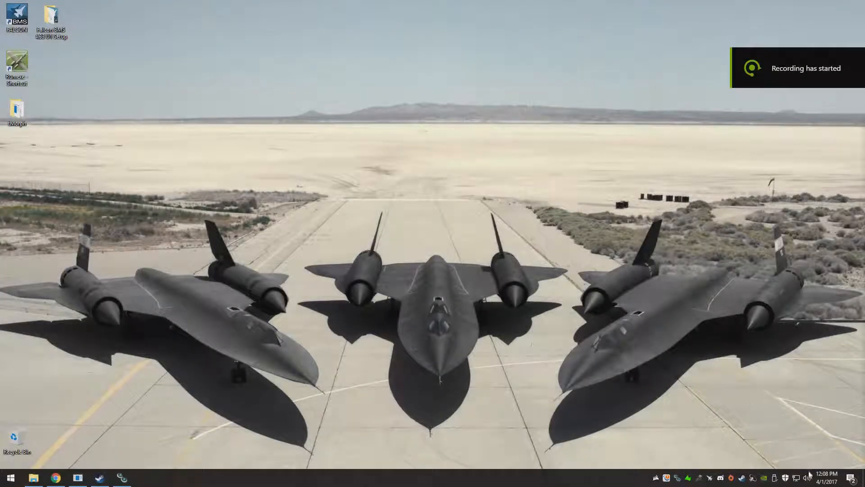
mouse_move(812, 478)
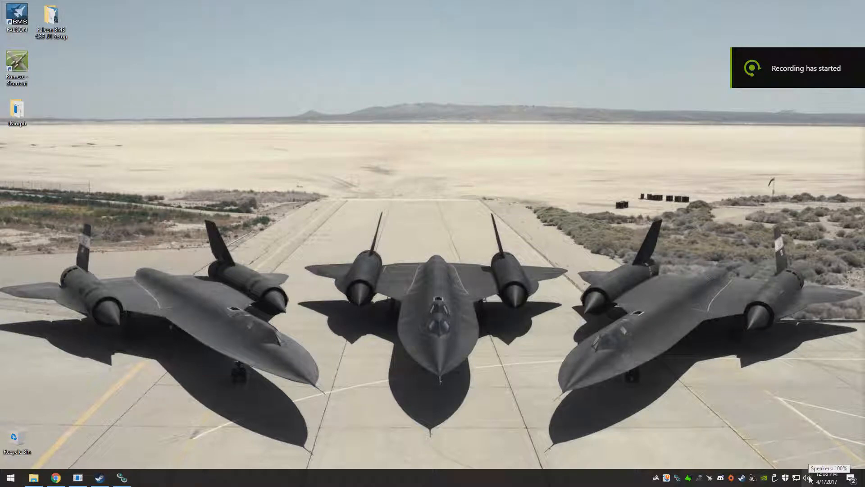
- Reach the Recording devices list from the tray speaker icon and bring up the Microphone's context menu
right_click(806, 478)
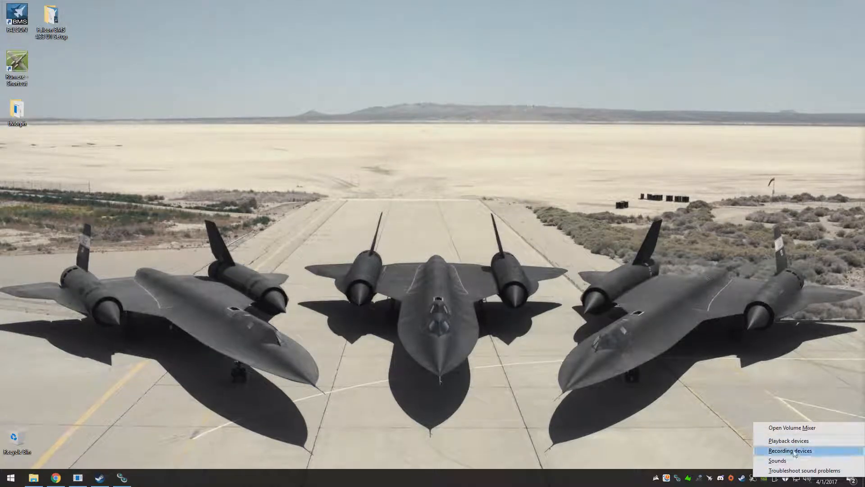
left_click(789, 451)
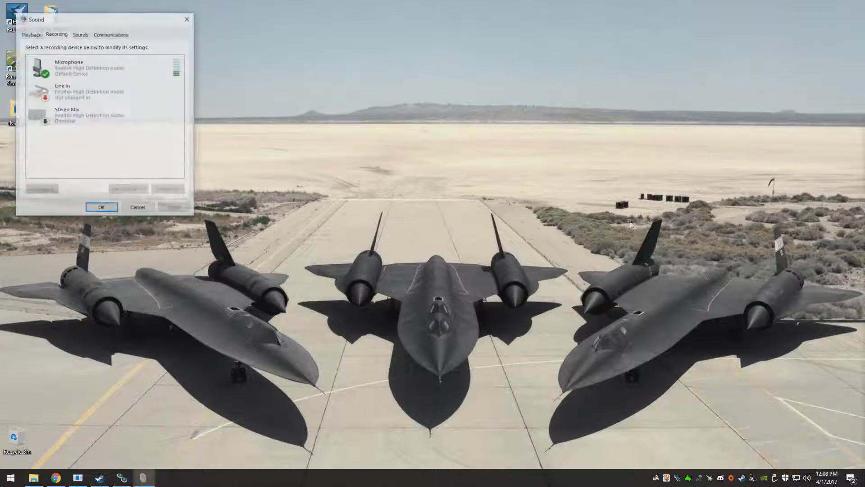
right_click(70, 68)
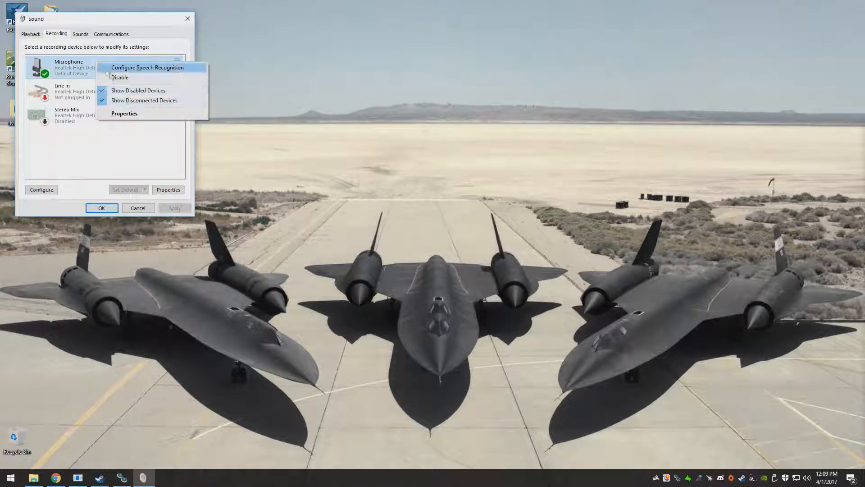
- In Microphone Properties Levels, lower Microphone Boost to +10.0 dB
left_click(124, 113)
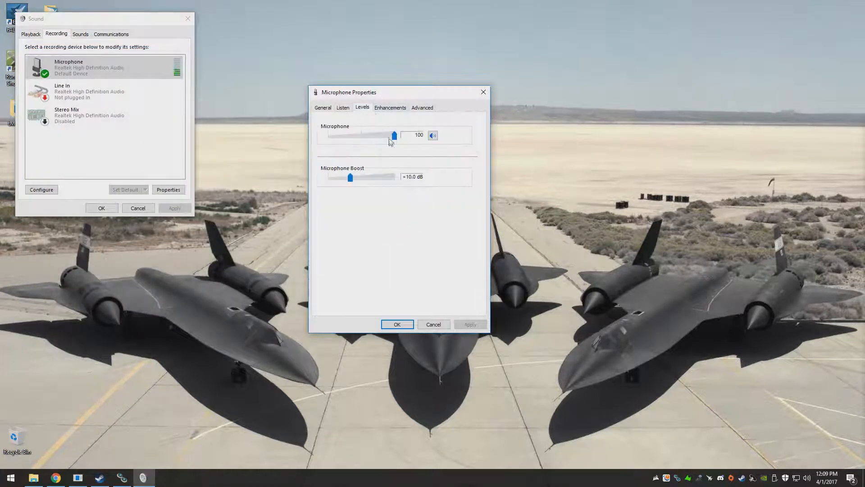
mouse_move(380, 181)
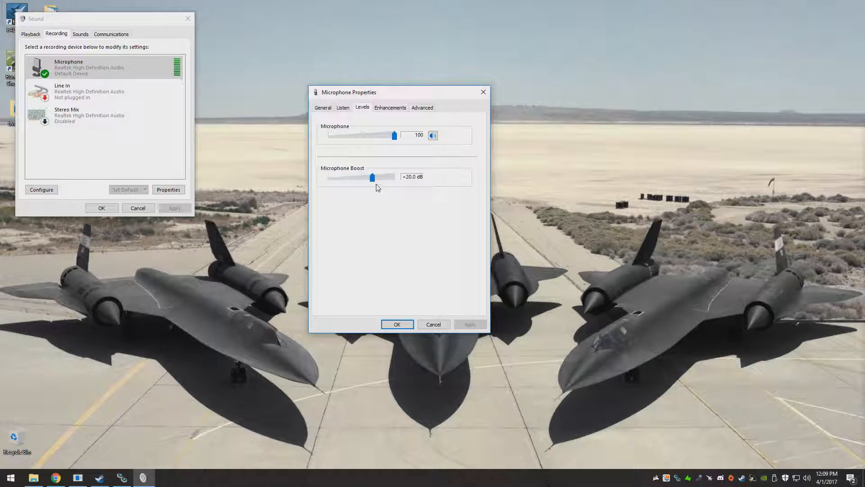
left_click_drag(371, 176, 349, 177)
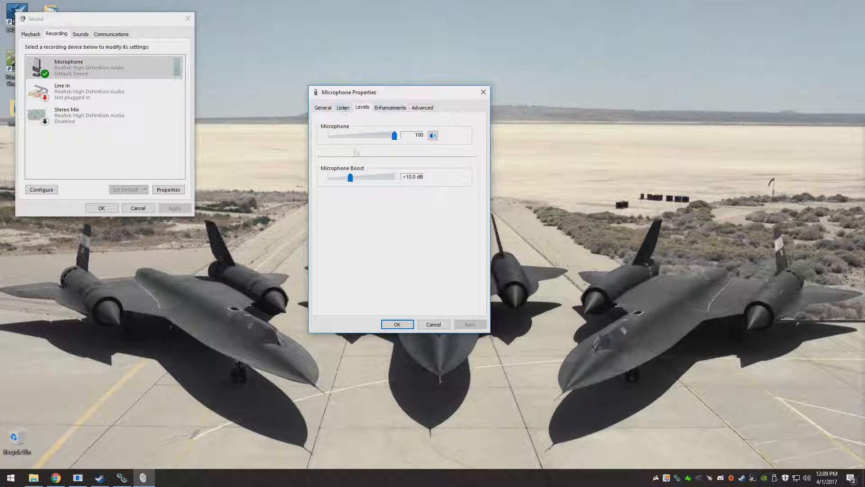
- Untick Noise Suppression under Enhancements, then cancel so no changes are kept
left_click(390, 107)
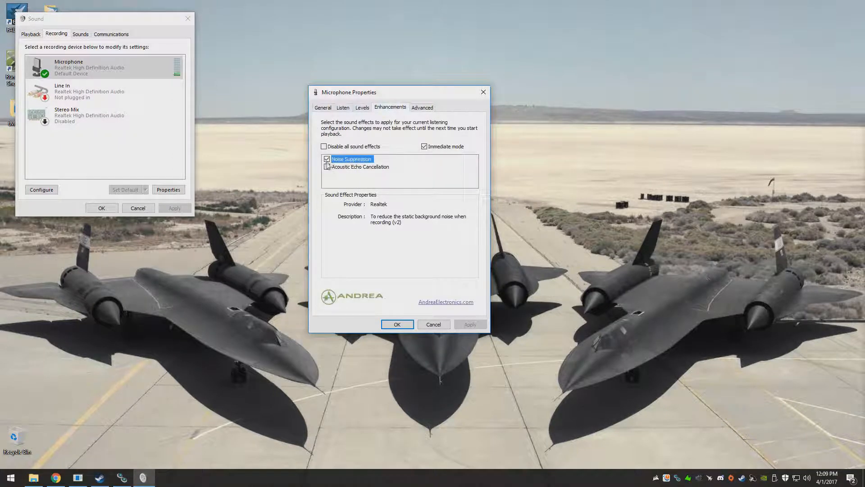
mouse_move(370, 223)
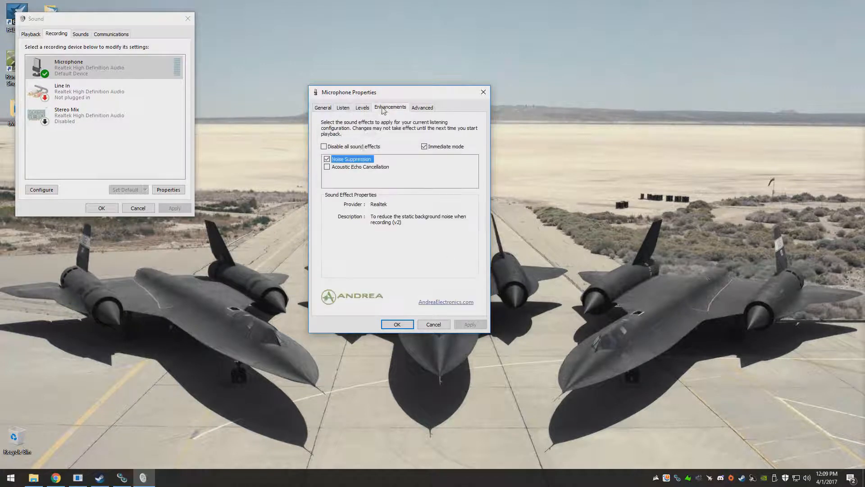
left_click(326, 159)
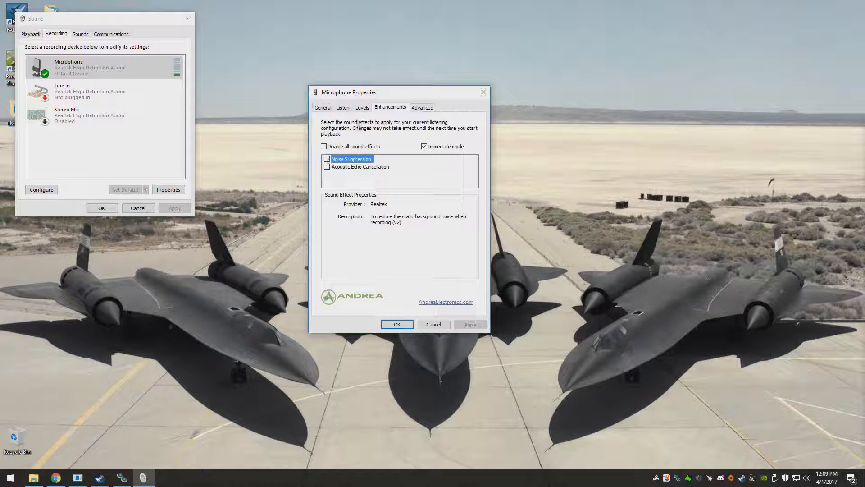
left_click(363, 107)
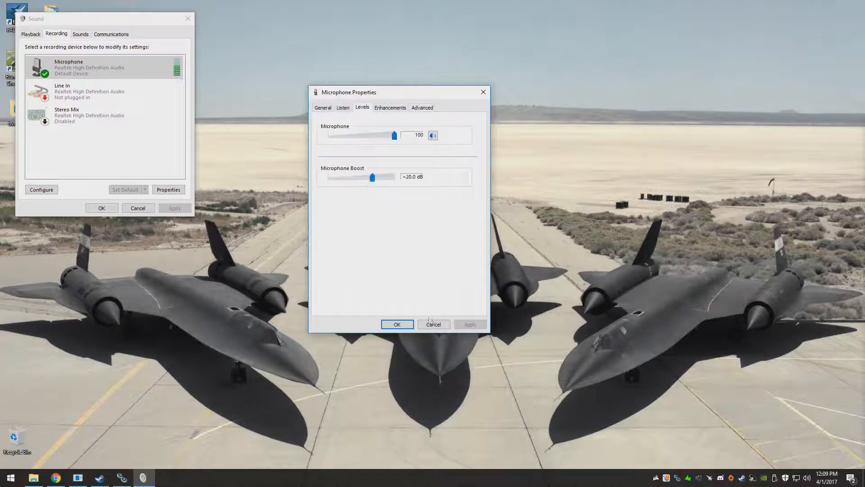
left_click(397, 324)
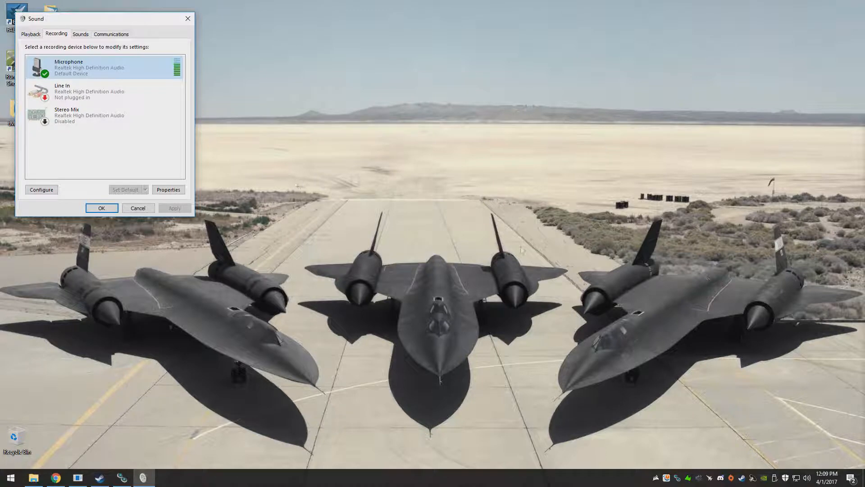
mouse_move(241, 197)
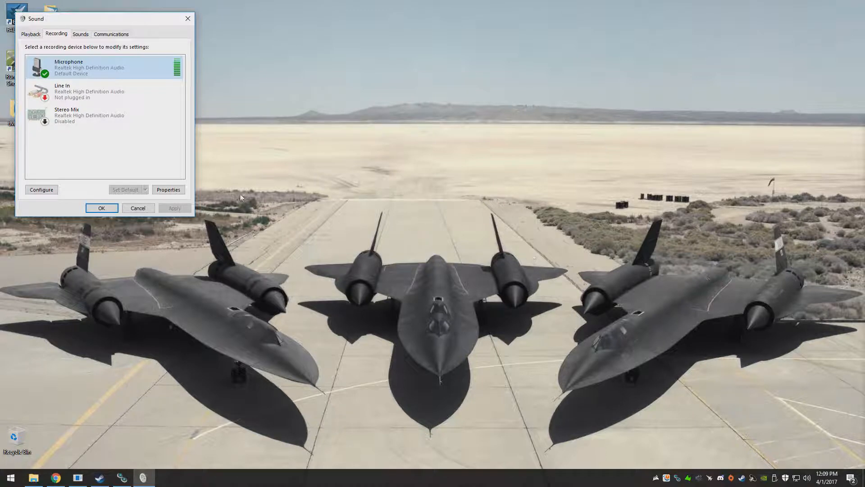
- Reopen Microphone Properties, set boost to +10.0 dB with Noise Suppression ticked, and confirm with OK
left_click(169, 189)
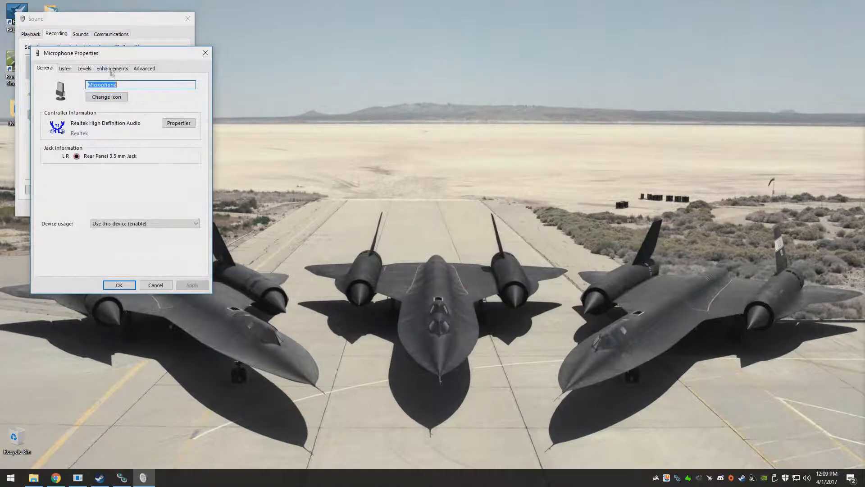
left_click(84, 69)
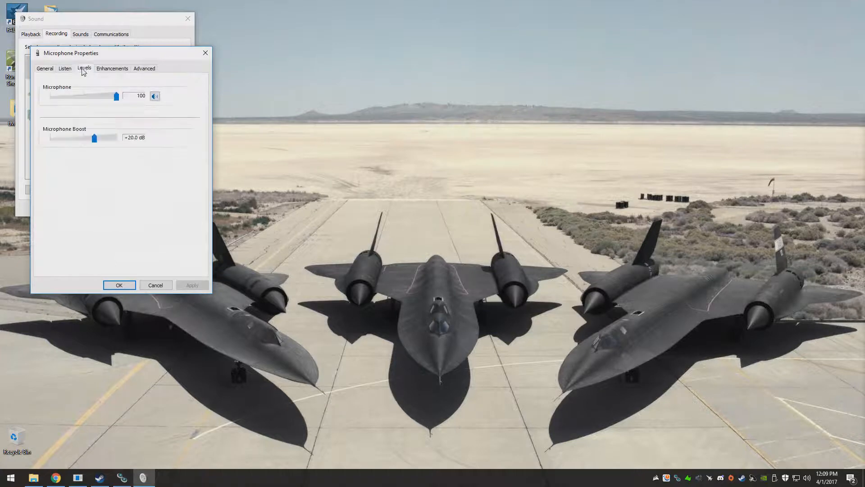
left_click_drag(93, 137, 71, 137)
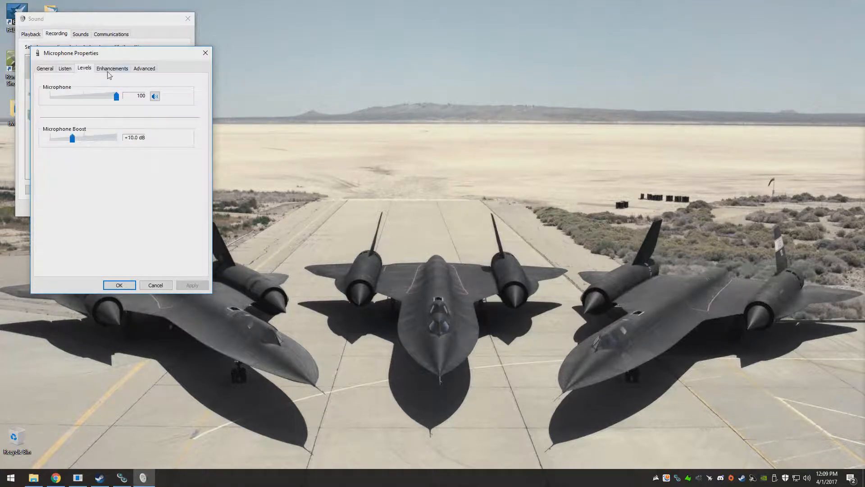
left_click(112, 68)
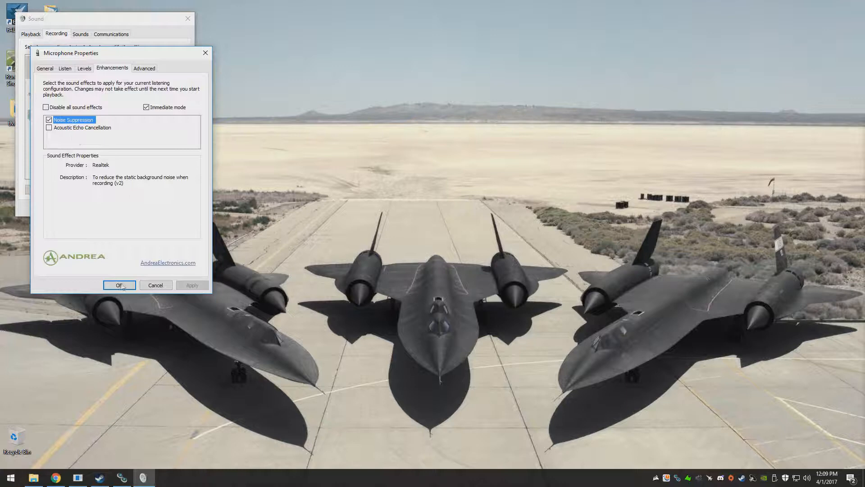
left_click(119, 286)
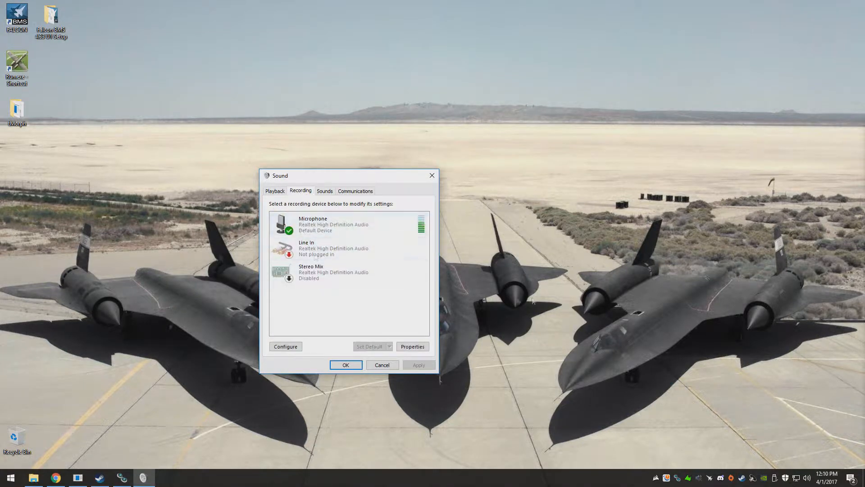
mouse_move(471, 271)
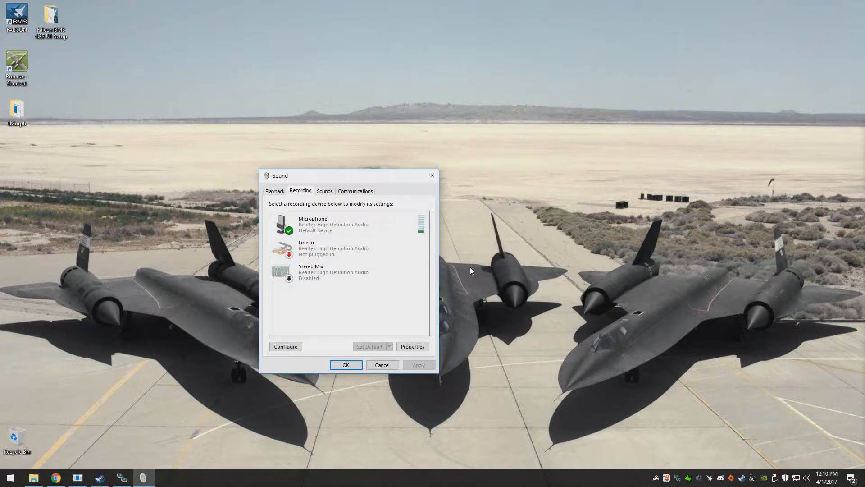
mouse_move(469, 267)
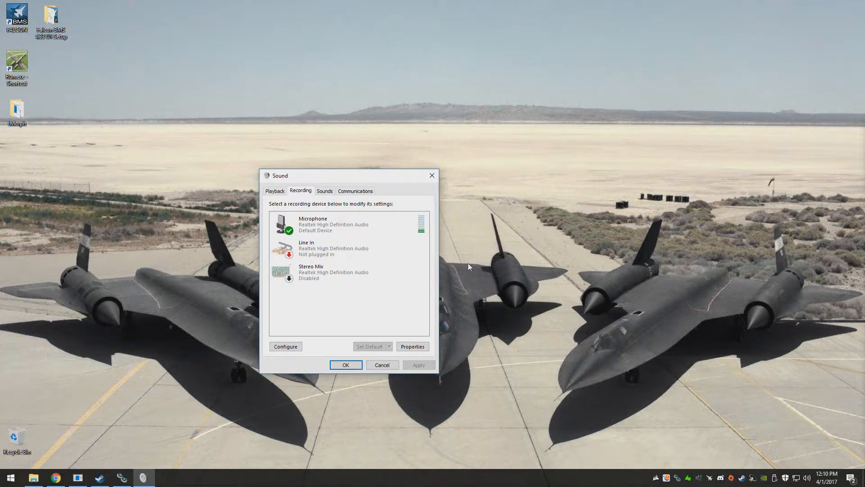